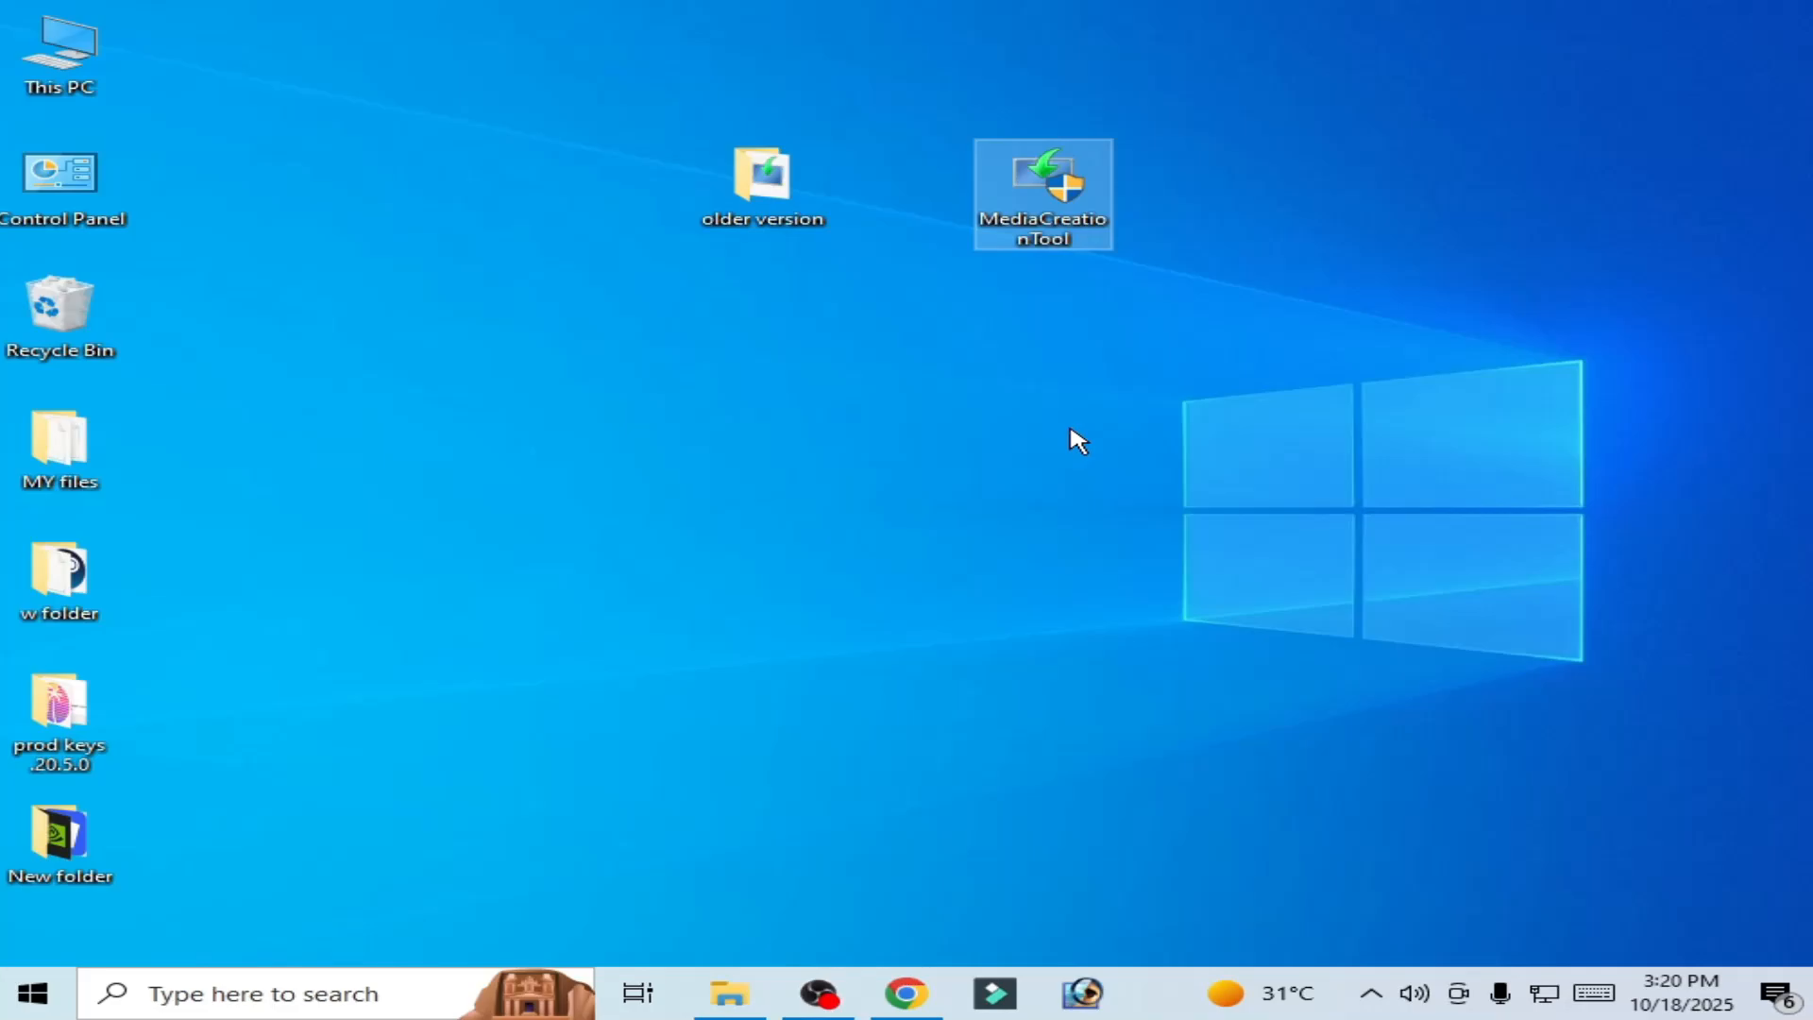
- Move the MediaCreationTool icon lower on the desktop and run it, hitting a Setup start error
{"action": "left_click_drag", "start_coordinate": [1041, 192], "coordinate": [1041, 457]}
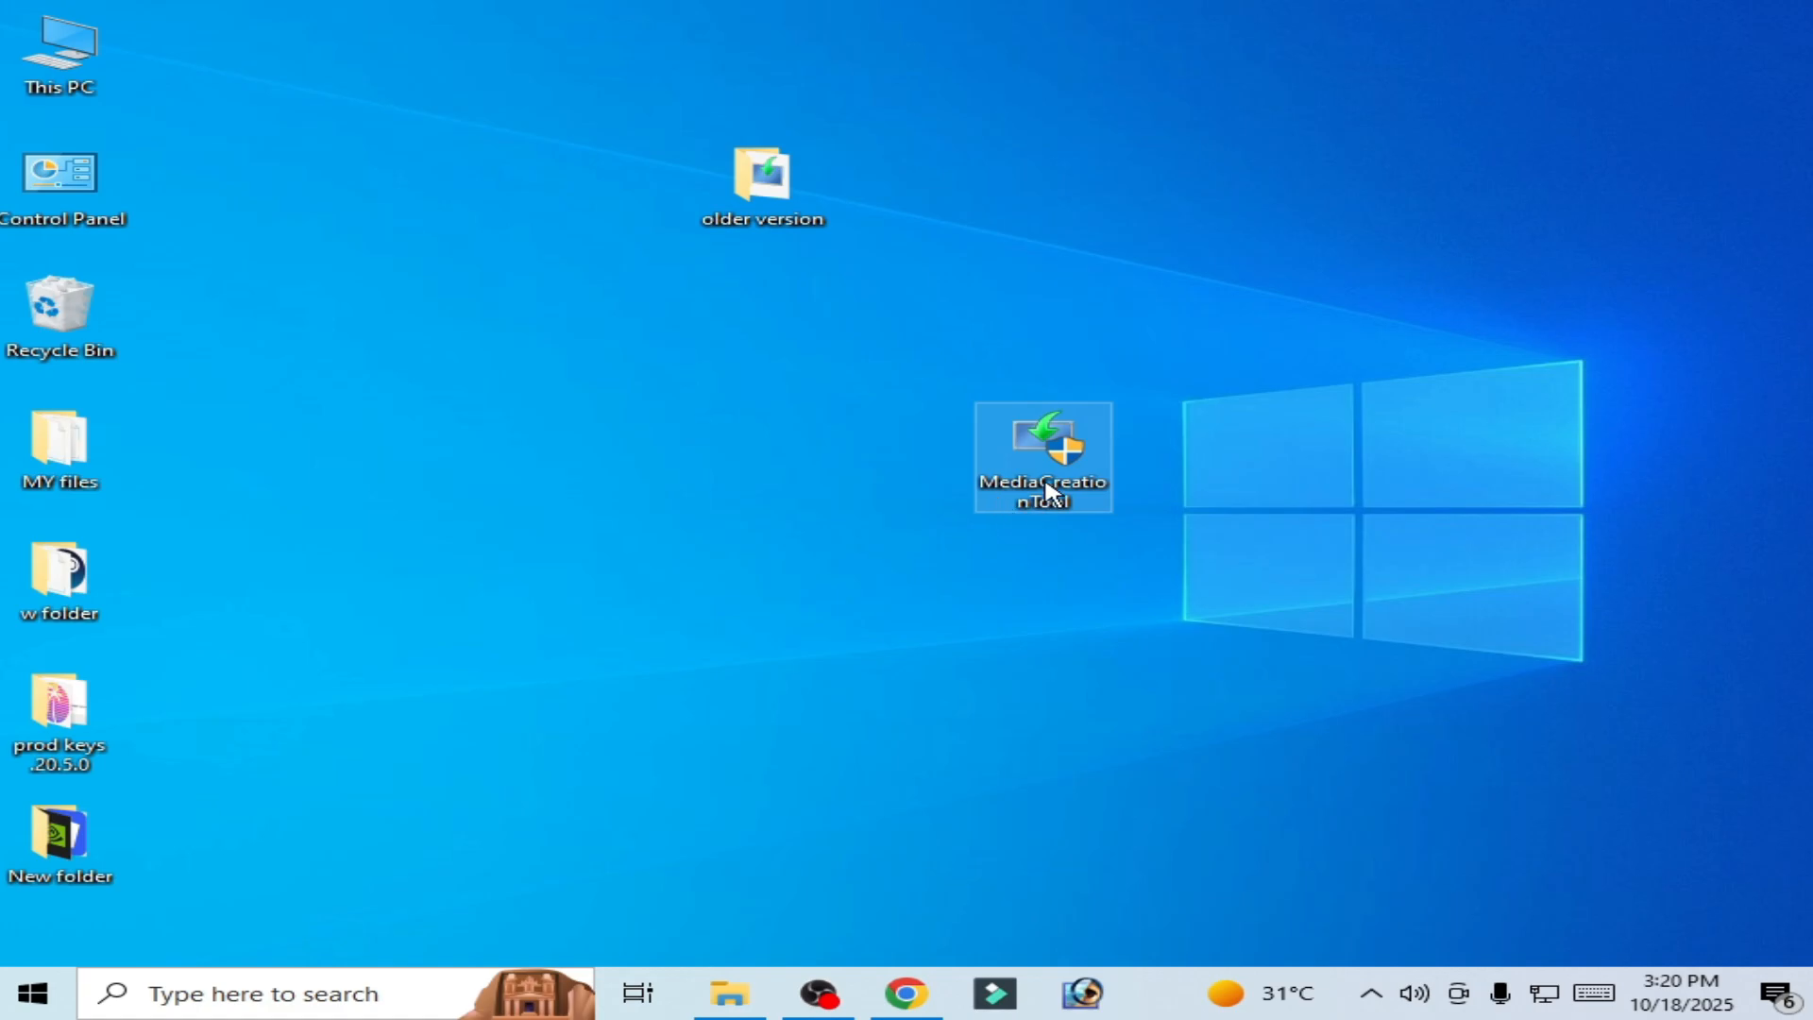
{"action": "double_click", "coordinate": [1042, 455]}
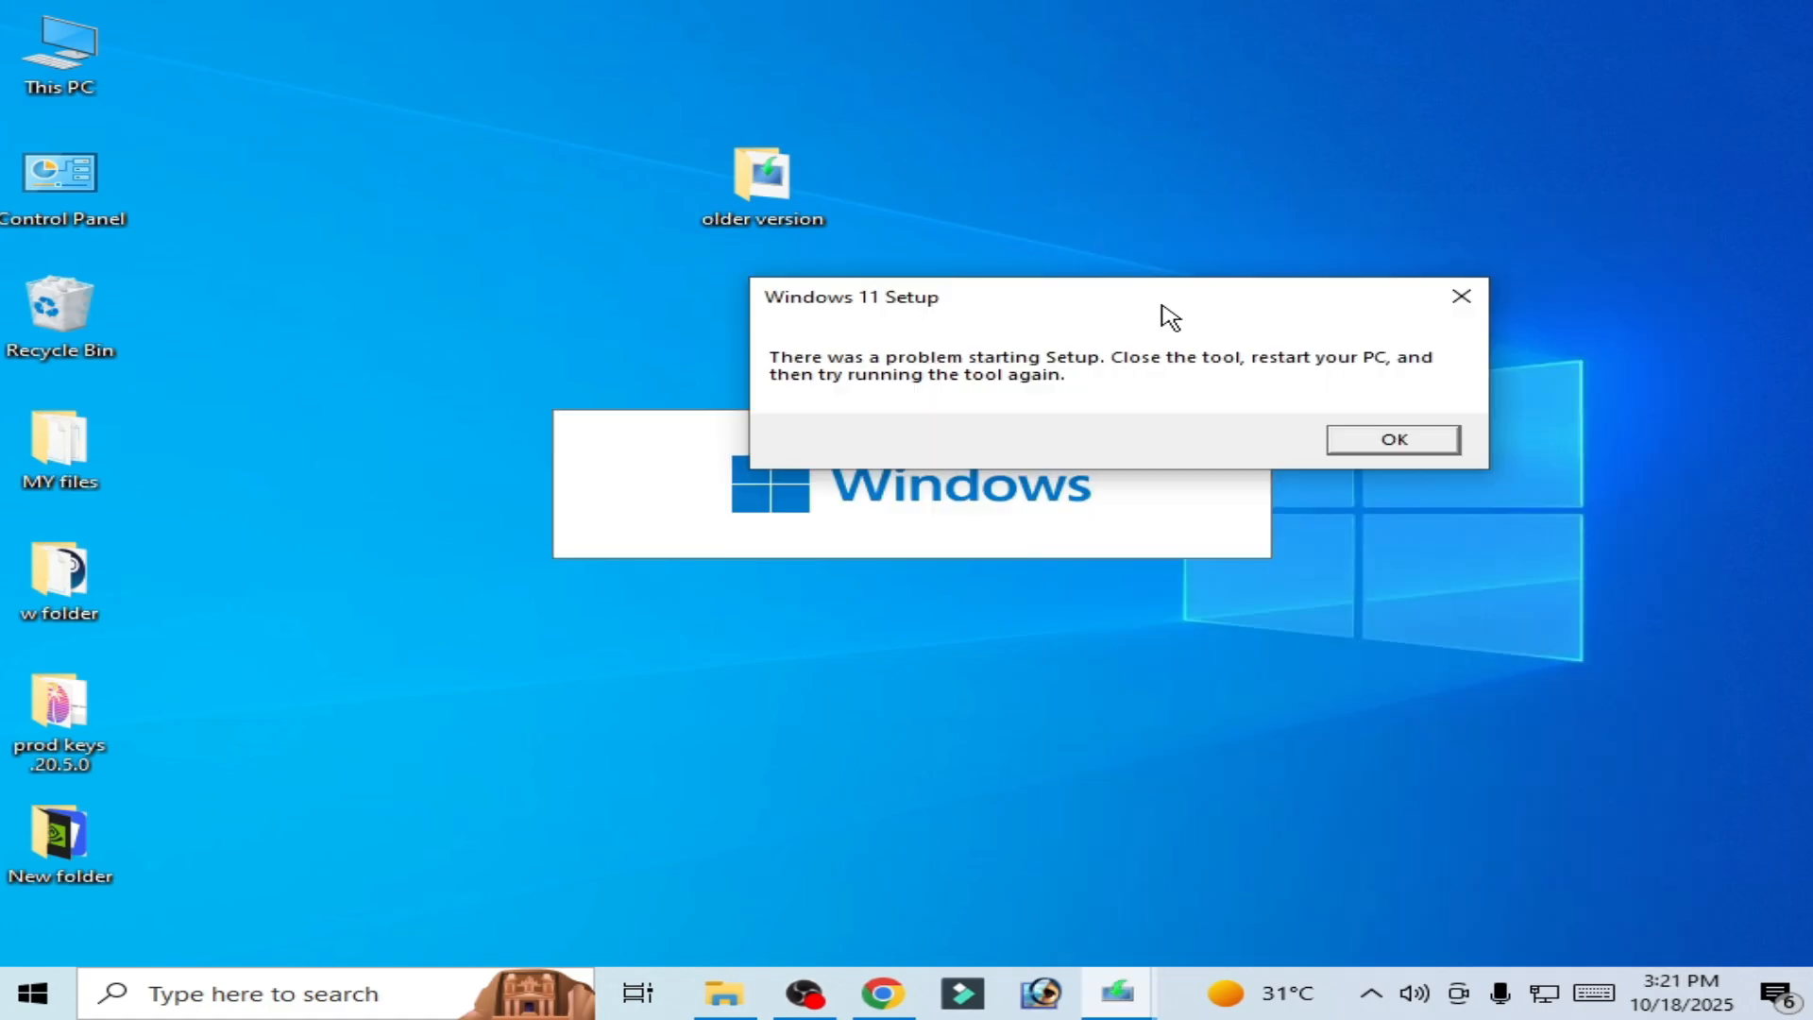
{"action": "mouse_move", "coordinate": [916, 329]}
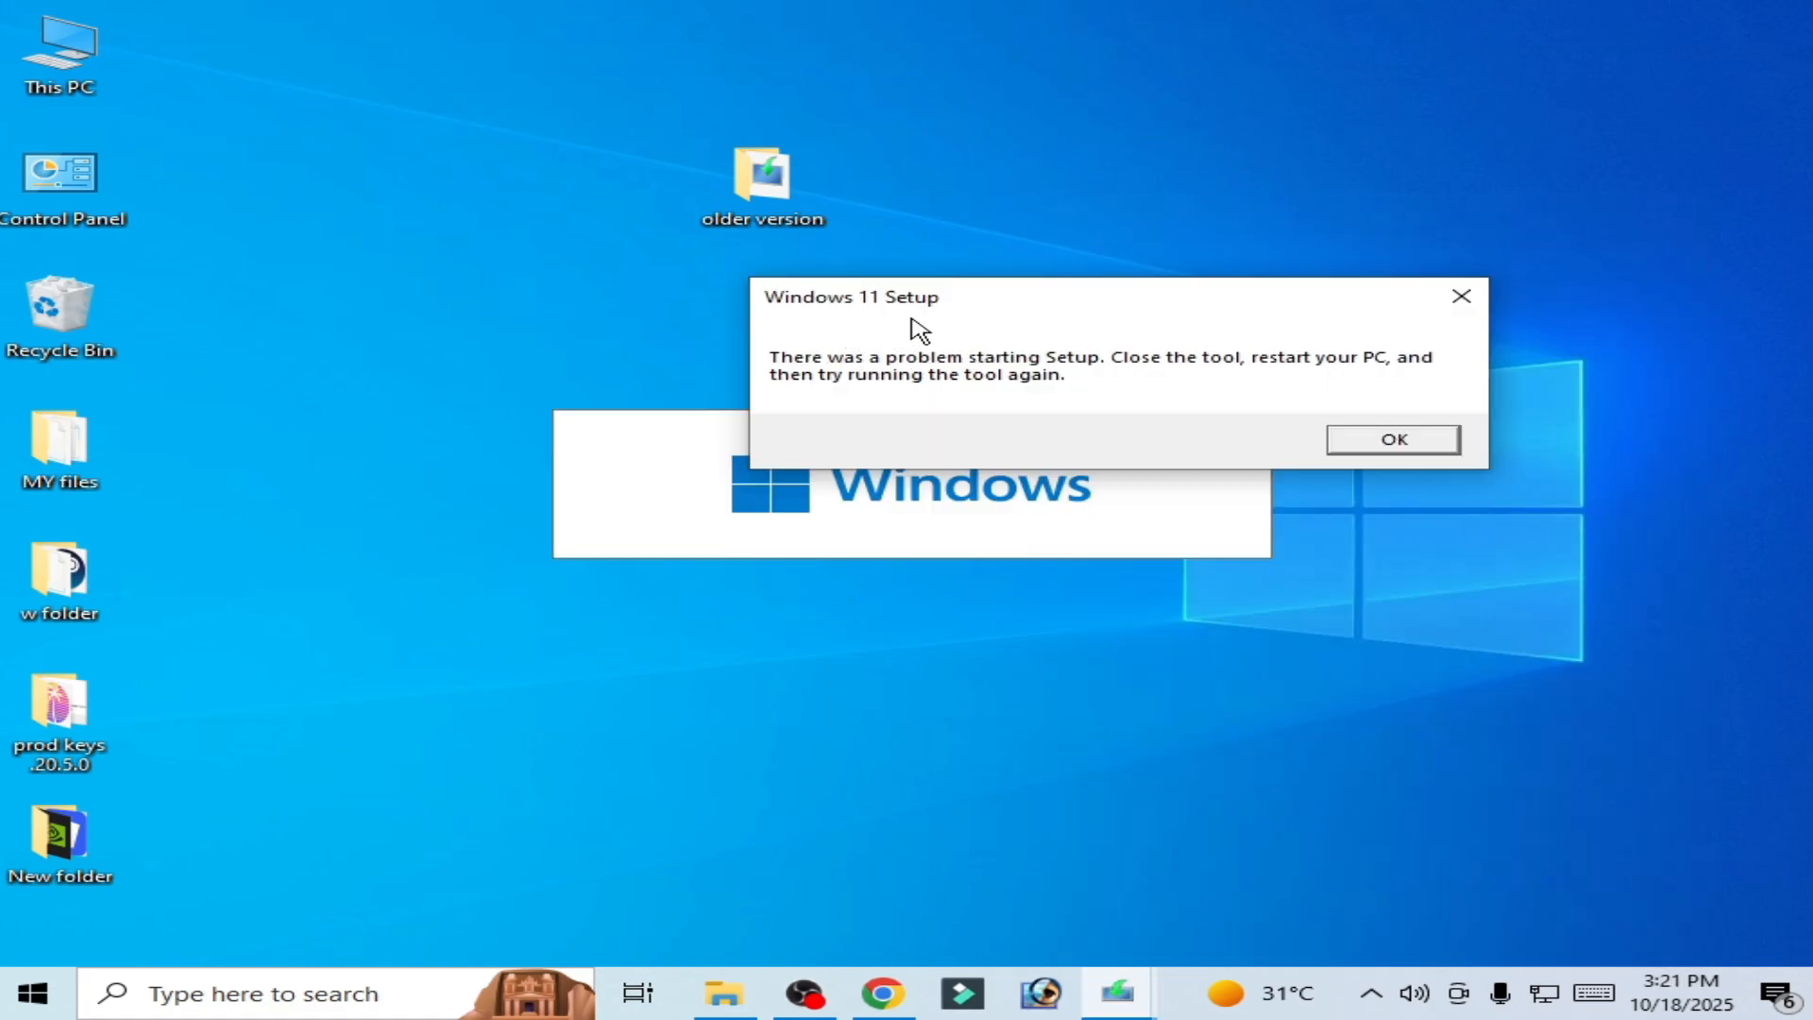
{"action": "mouse_move", "coordinate": [967, 376]}
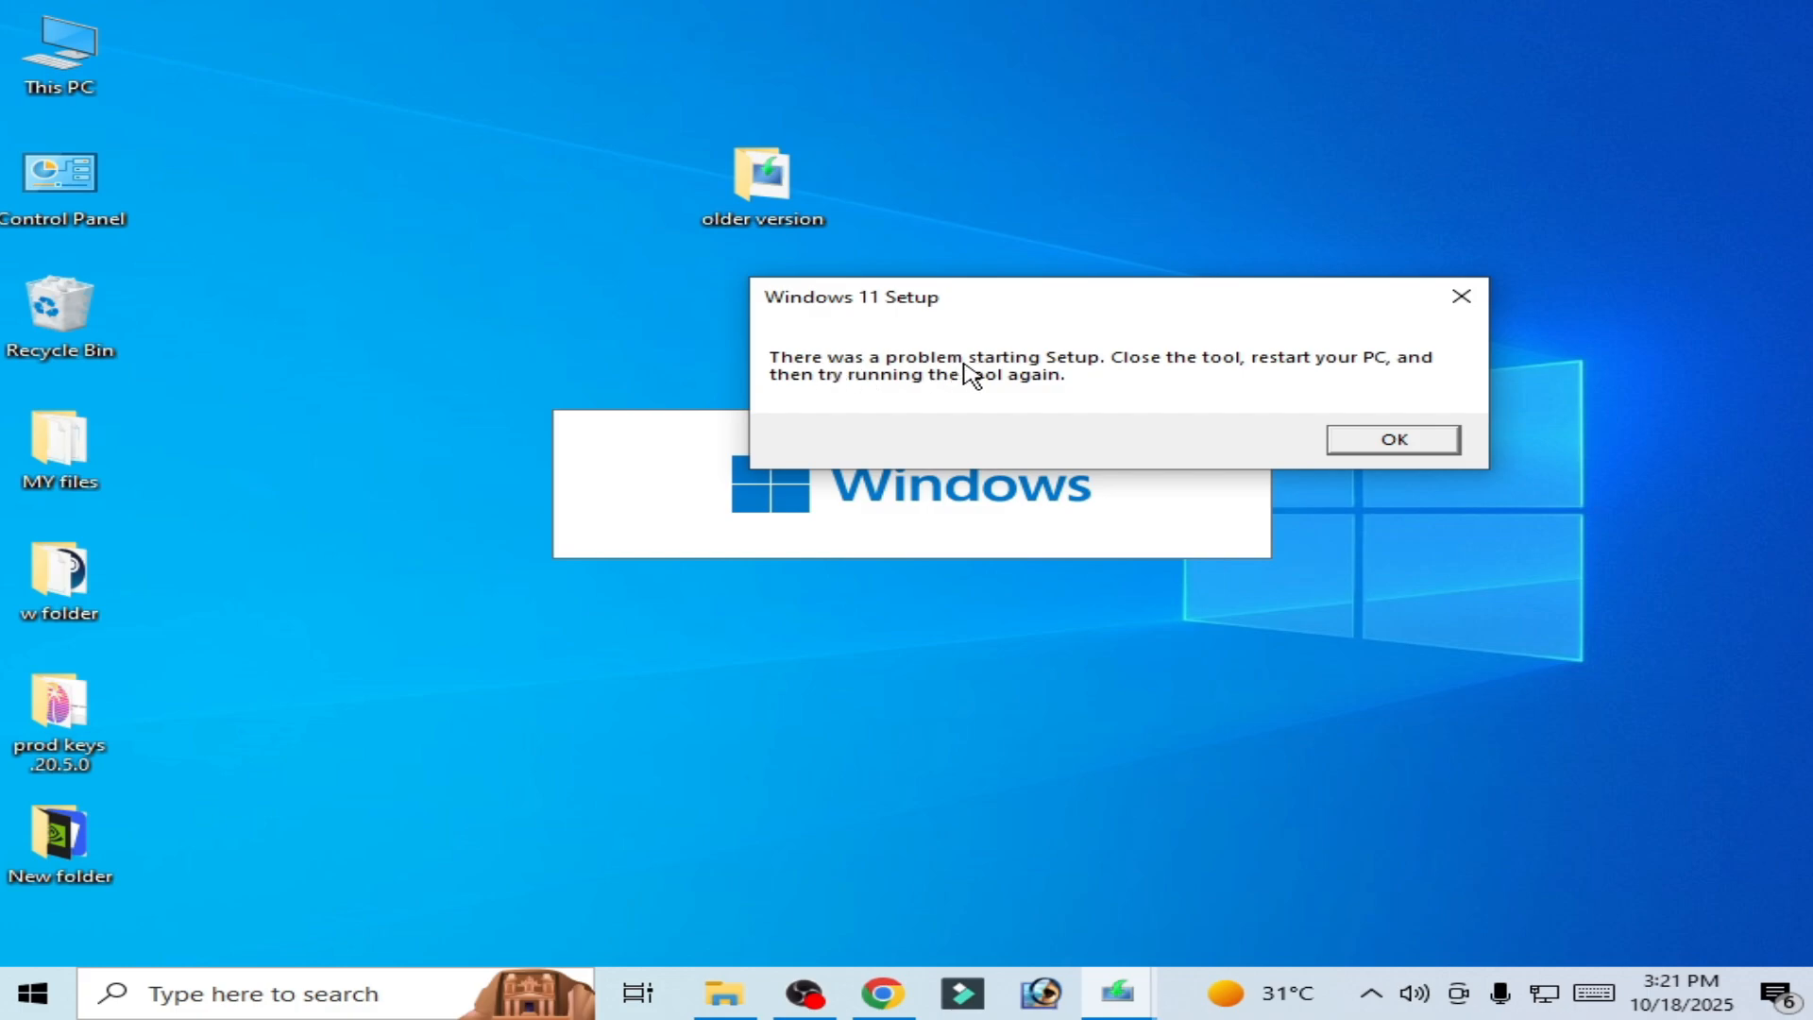
{"action": "mouse_move", "coordinate": [1248, 383]}
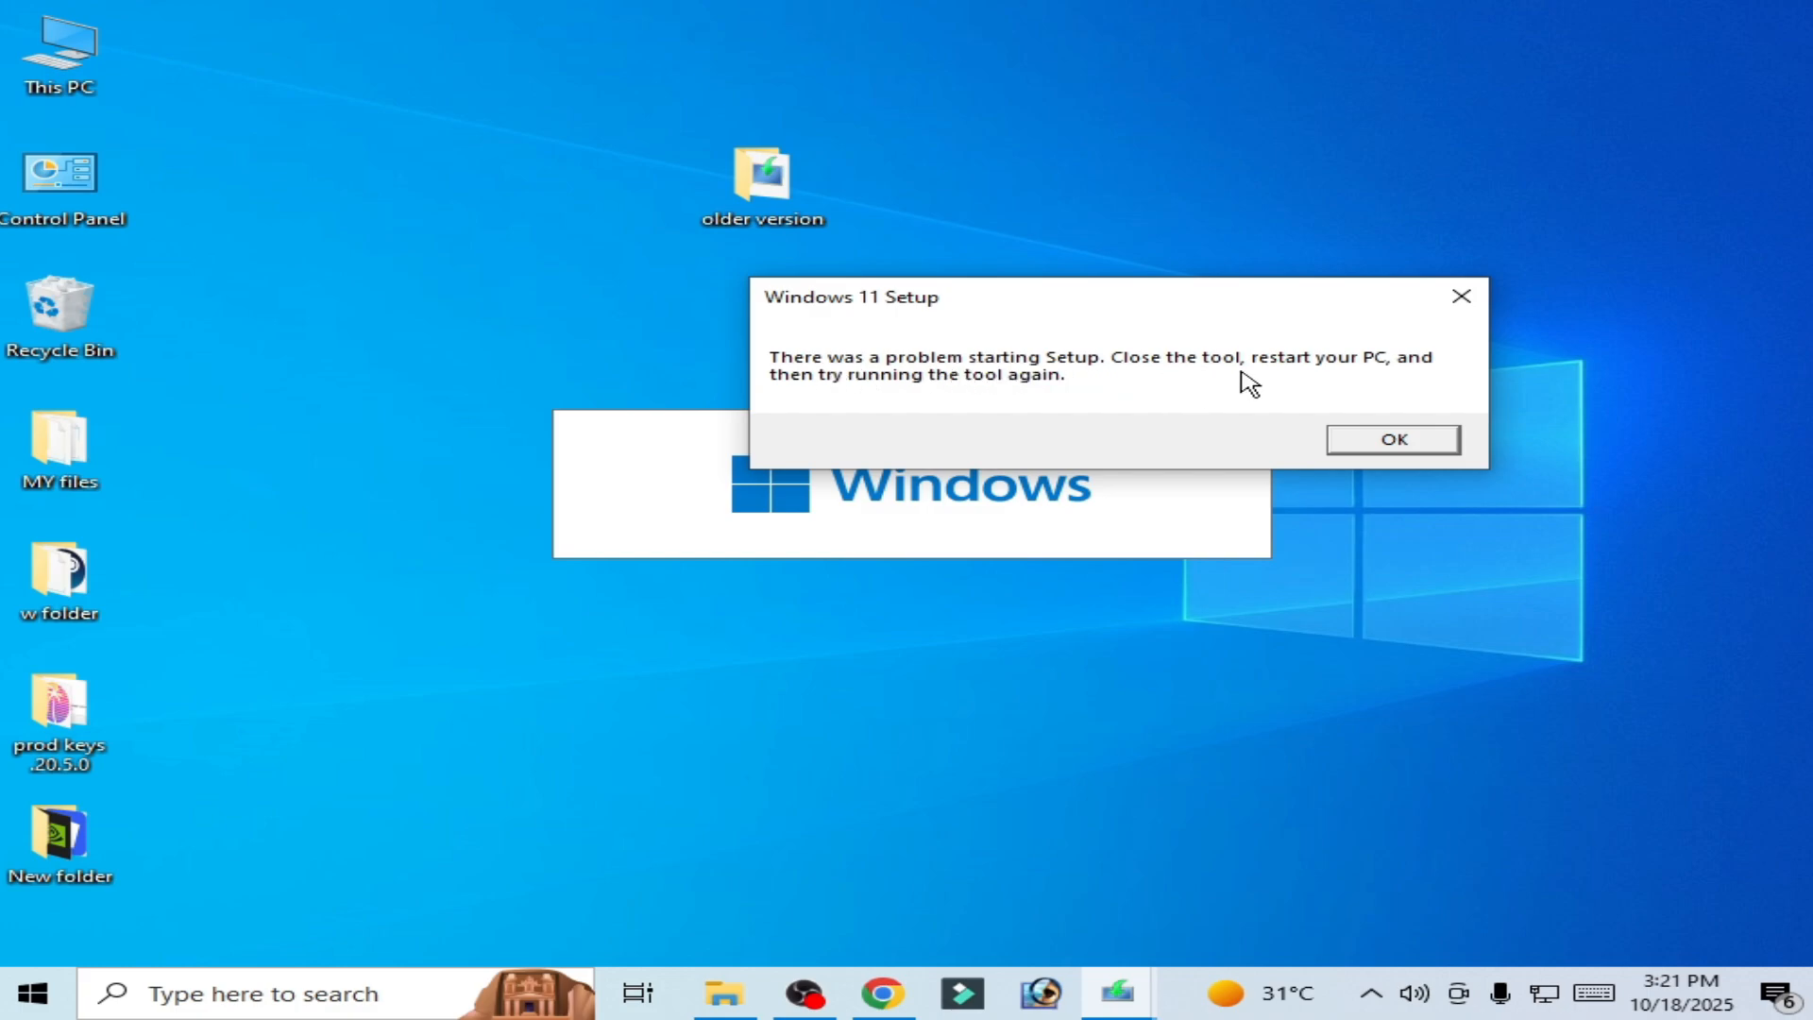
- Close the Windows 11 Setup error with OK and return focus to the desktop
{"action": "left_click", "coordinate": [1392, 440]}
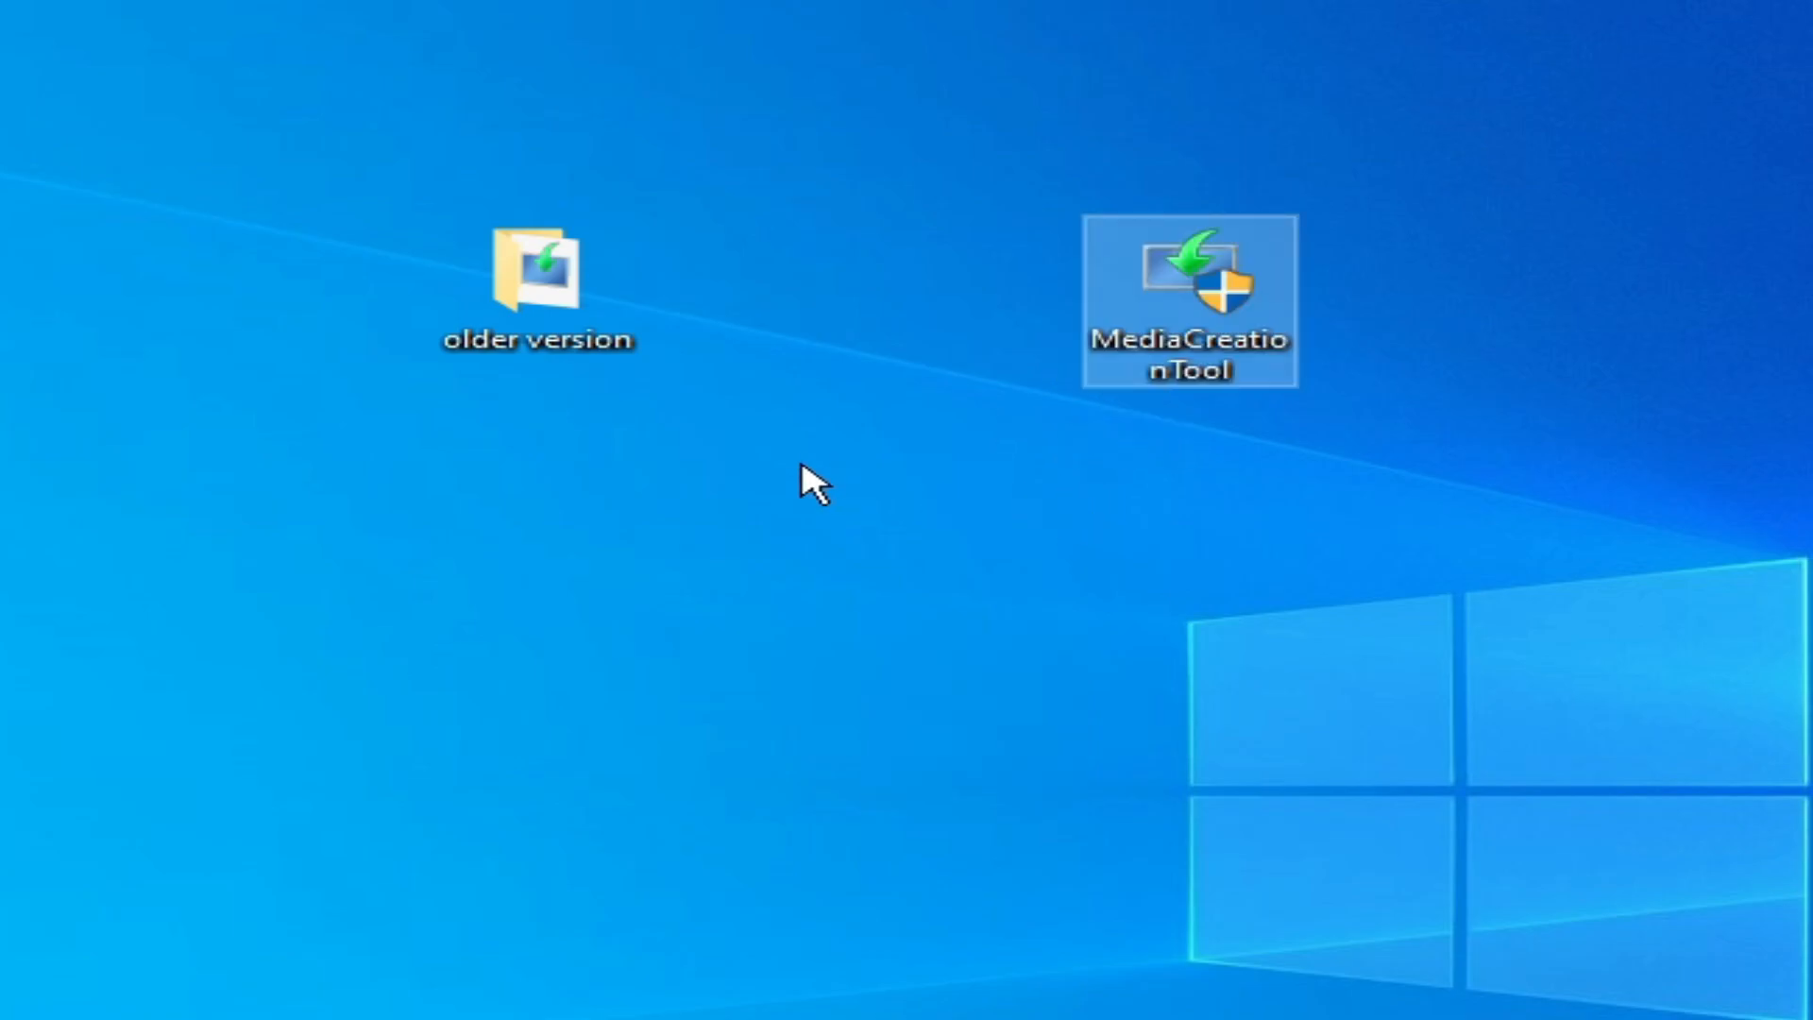
{"action": "mouse_move", "coordinate": [805, 486]}
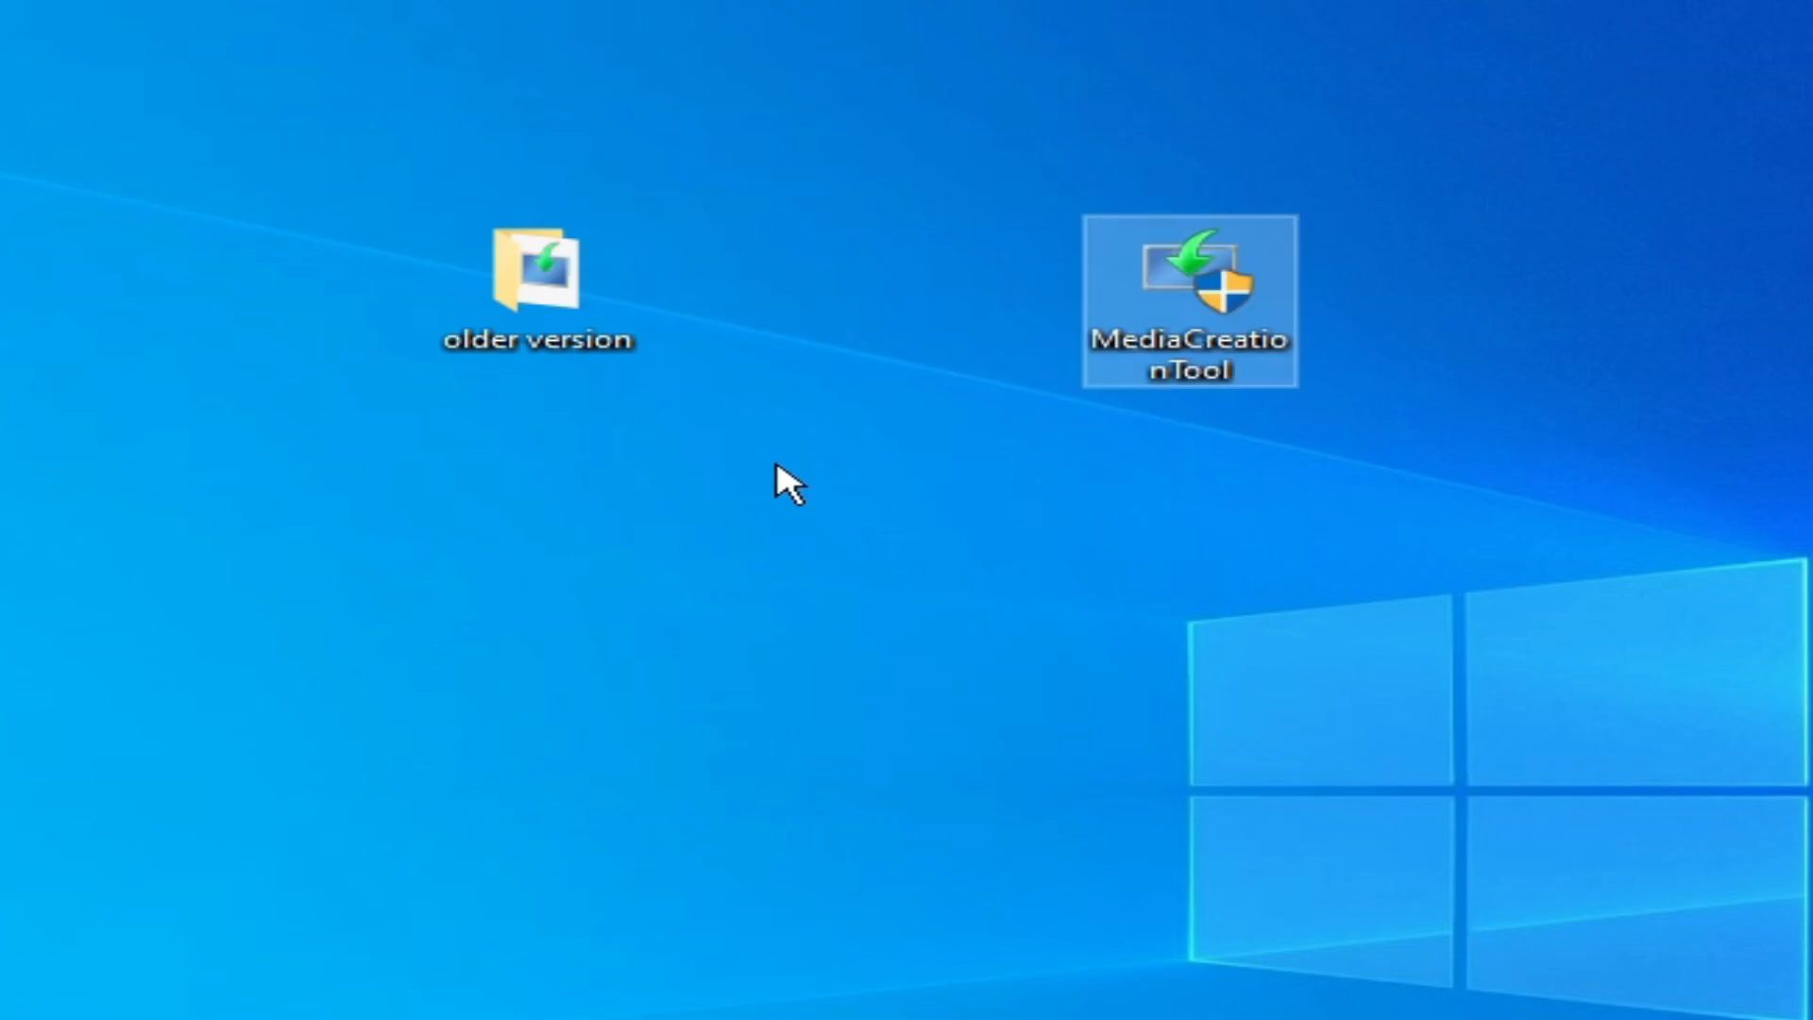
{"action": "left_click", "coordinate": [536, 284]}
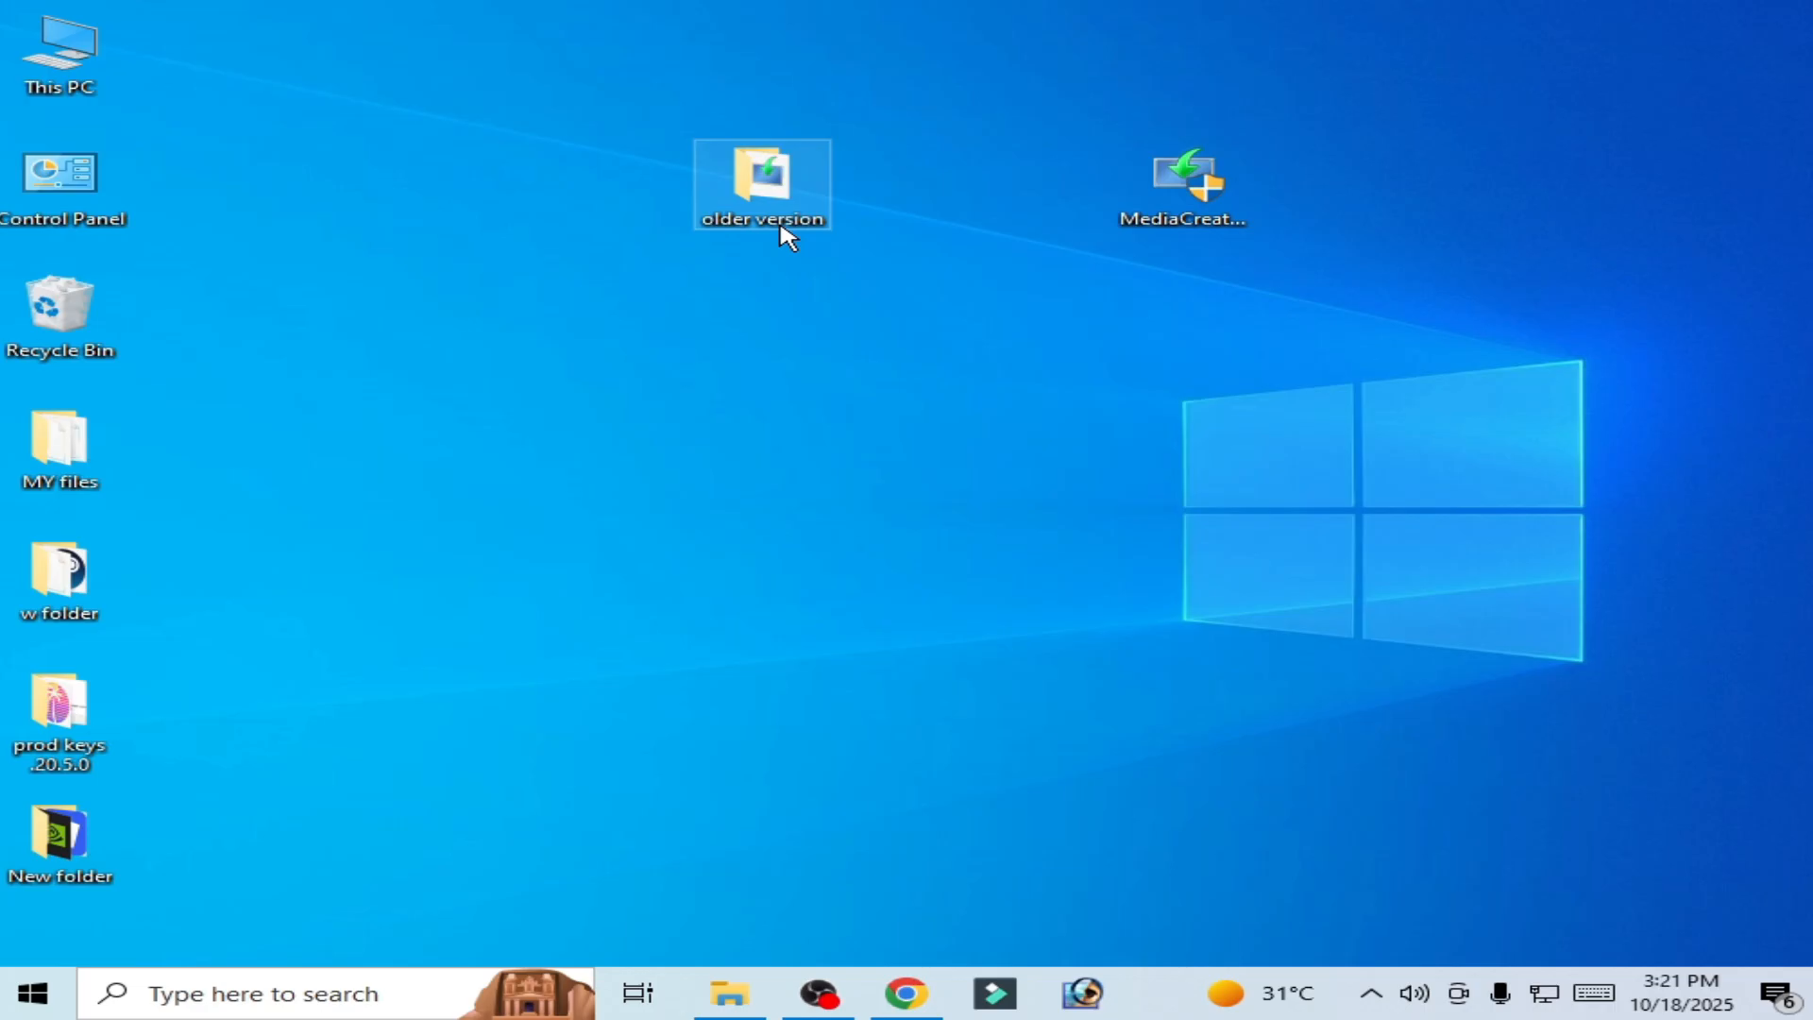
- Run the installer from the 'older version' folder and accept the Microsoft license terms
{"action": "double_click", "coordinate": [762, 183]}
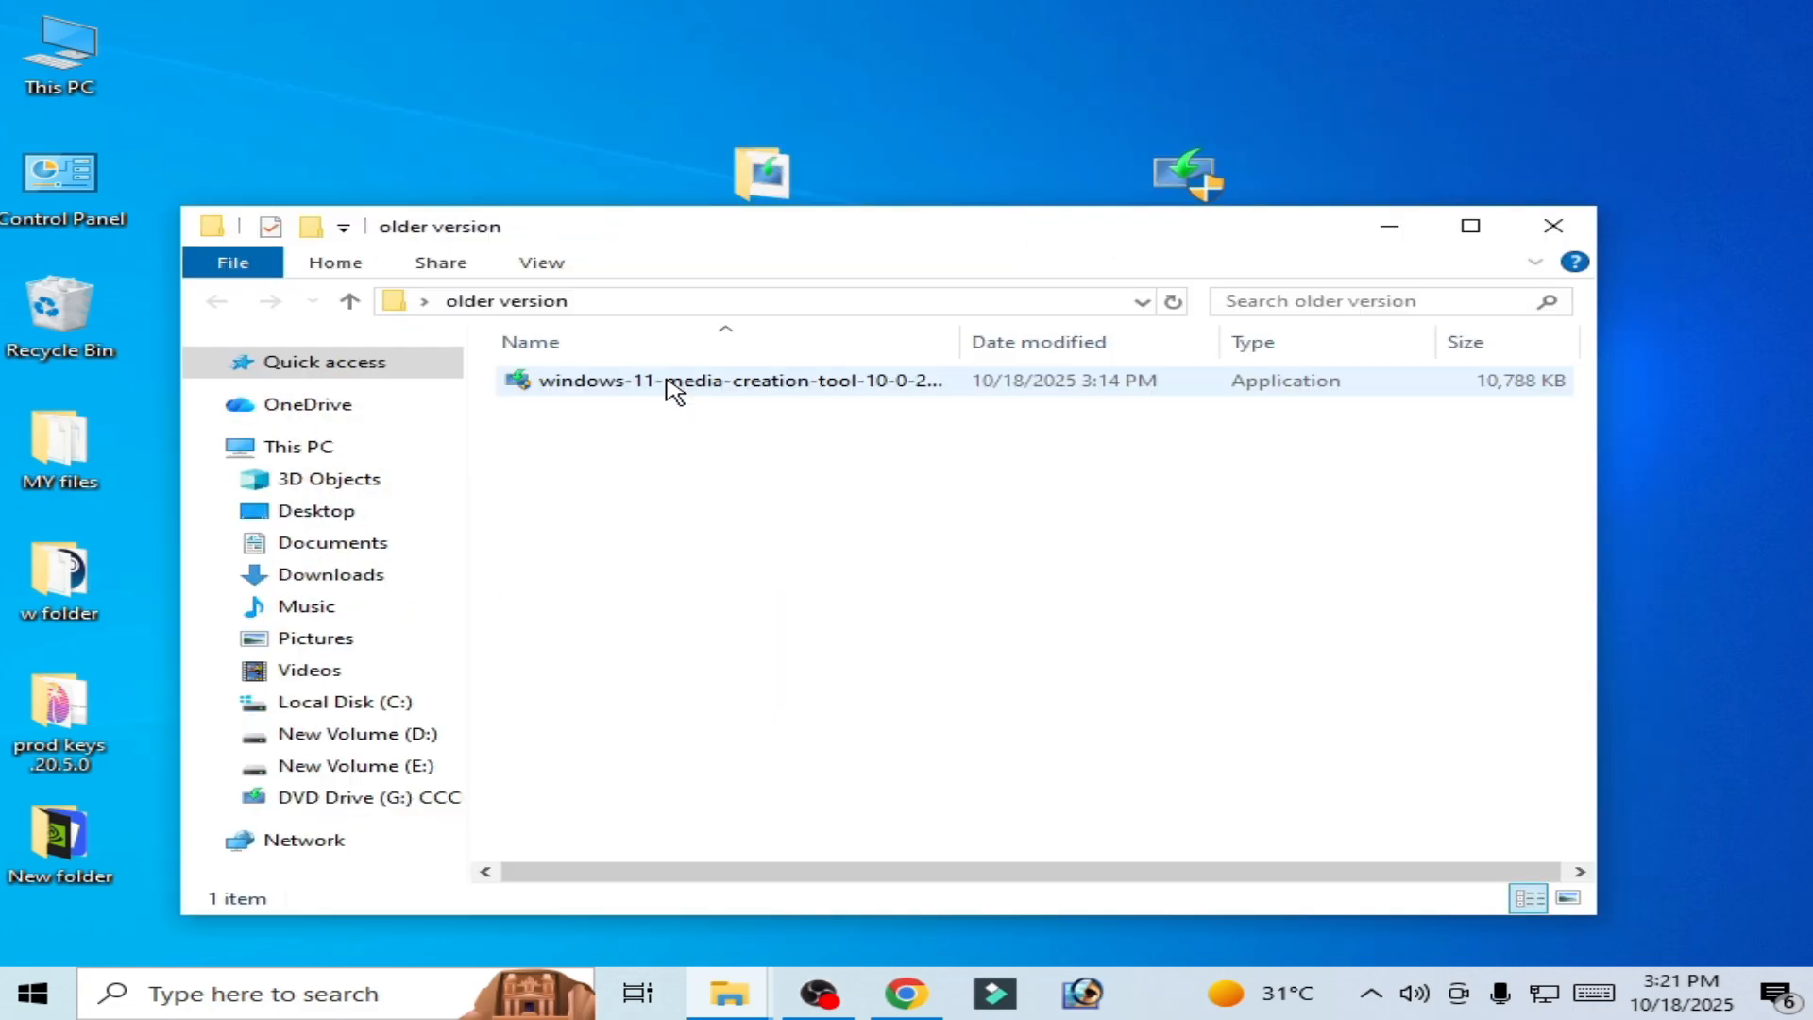
{"action": "right_click", "coordinate": [739, 380]}
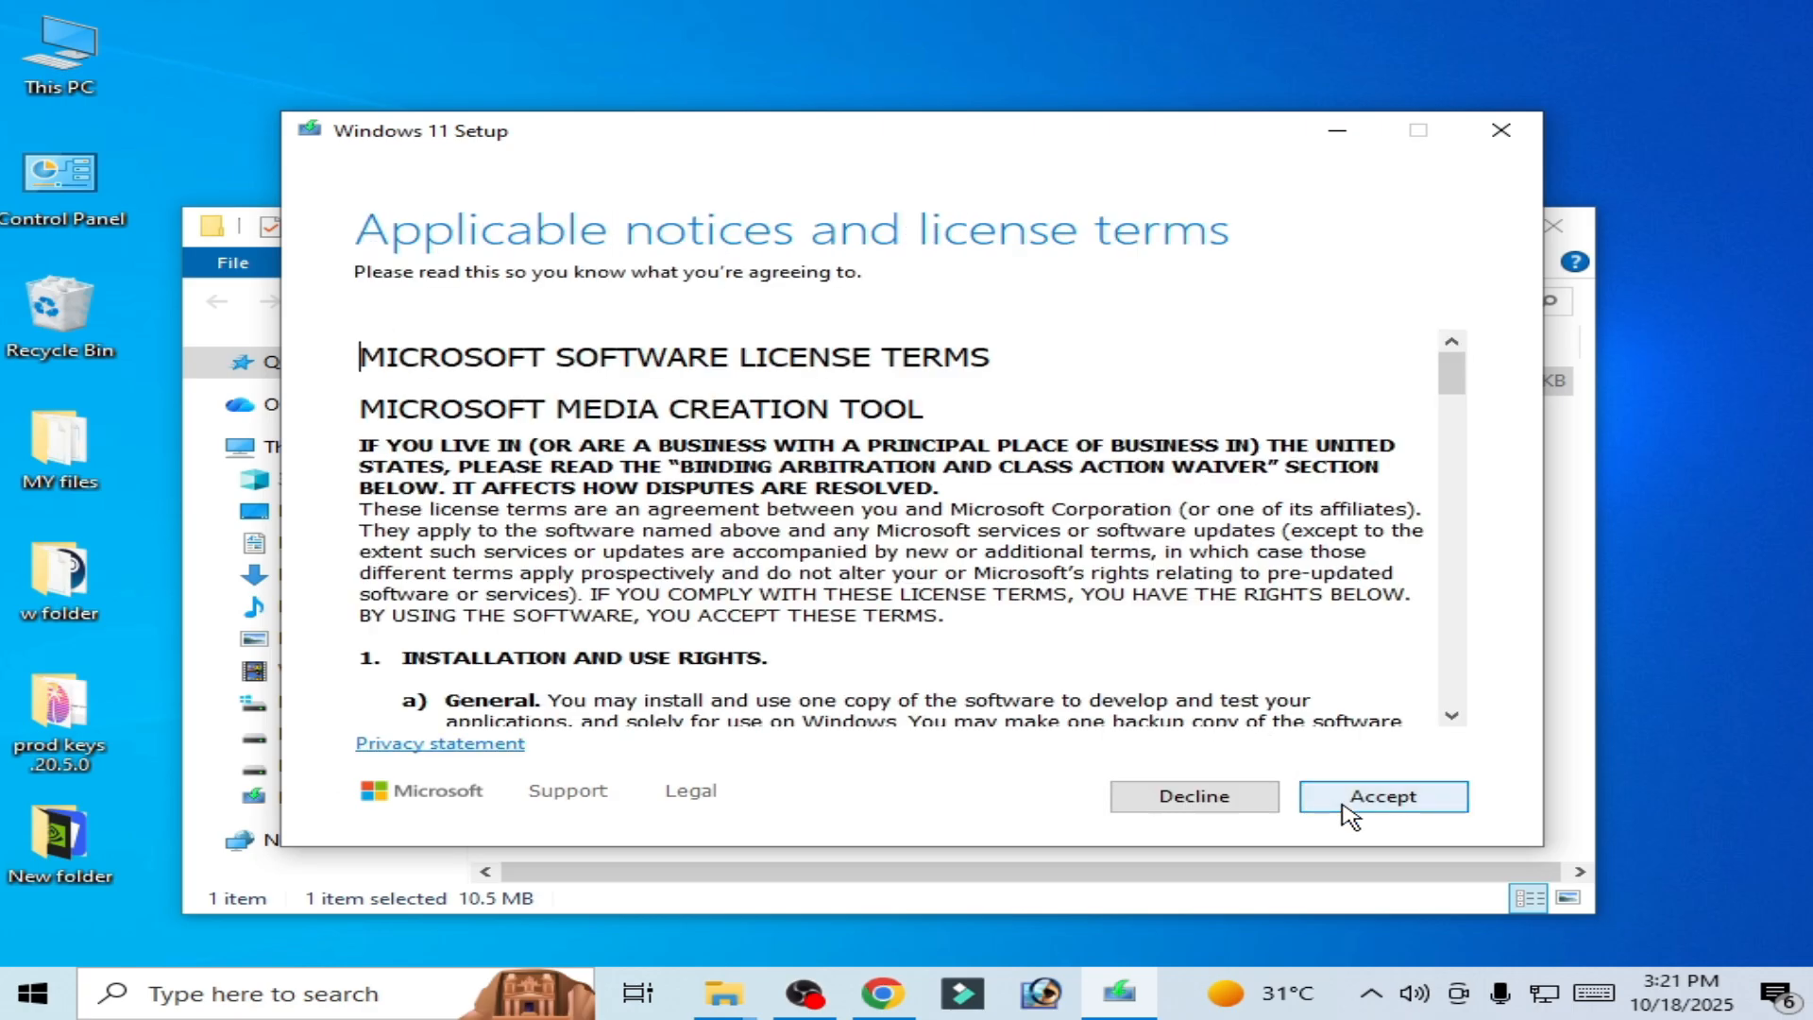
{"action": "left_click", "coordinate": [1381, 796]}
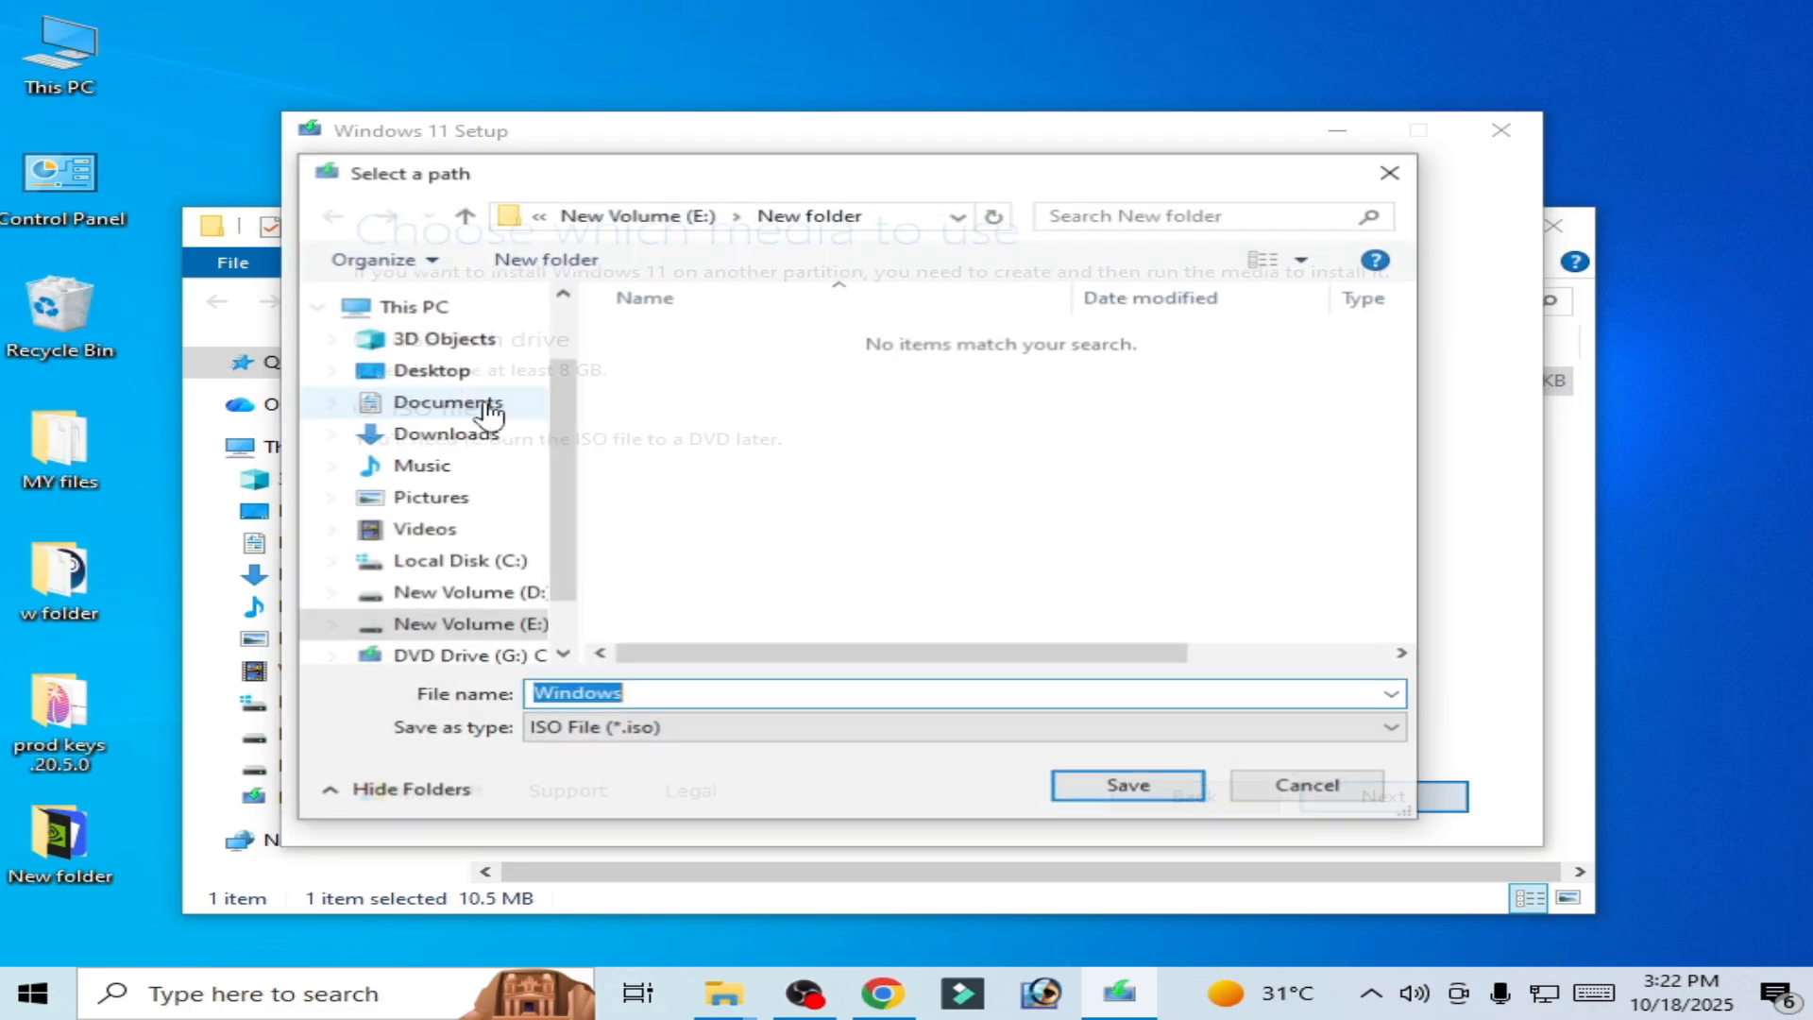
- Save the Windows ISO into New folder on New Volume (E:)
{"action": "scroll", "scroll_direction": "down", "scroll_amount": 3}
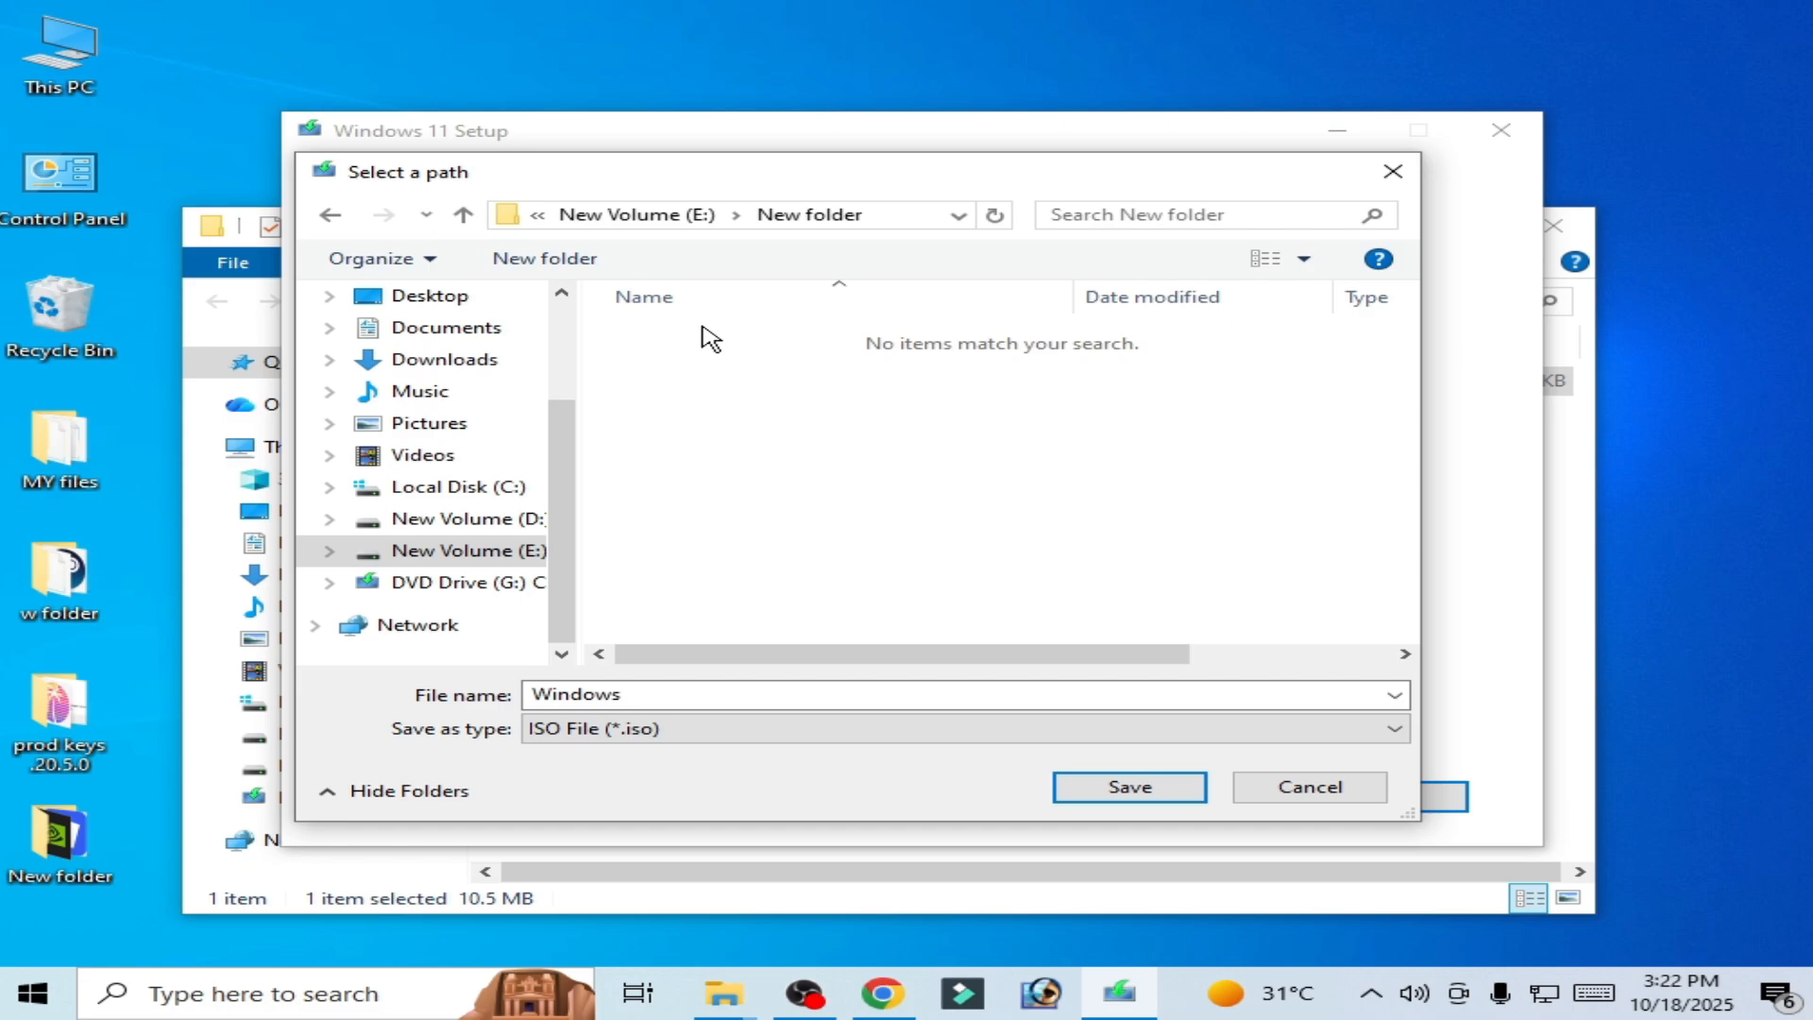
{"action": "left_click", "coordinate": [1128, 786]}
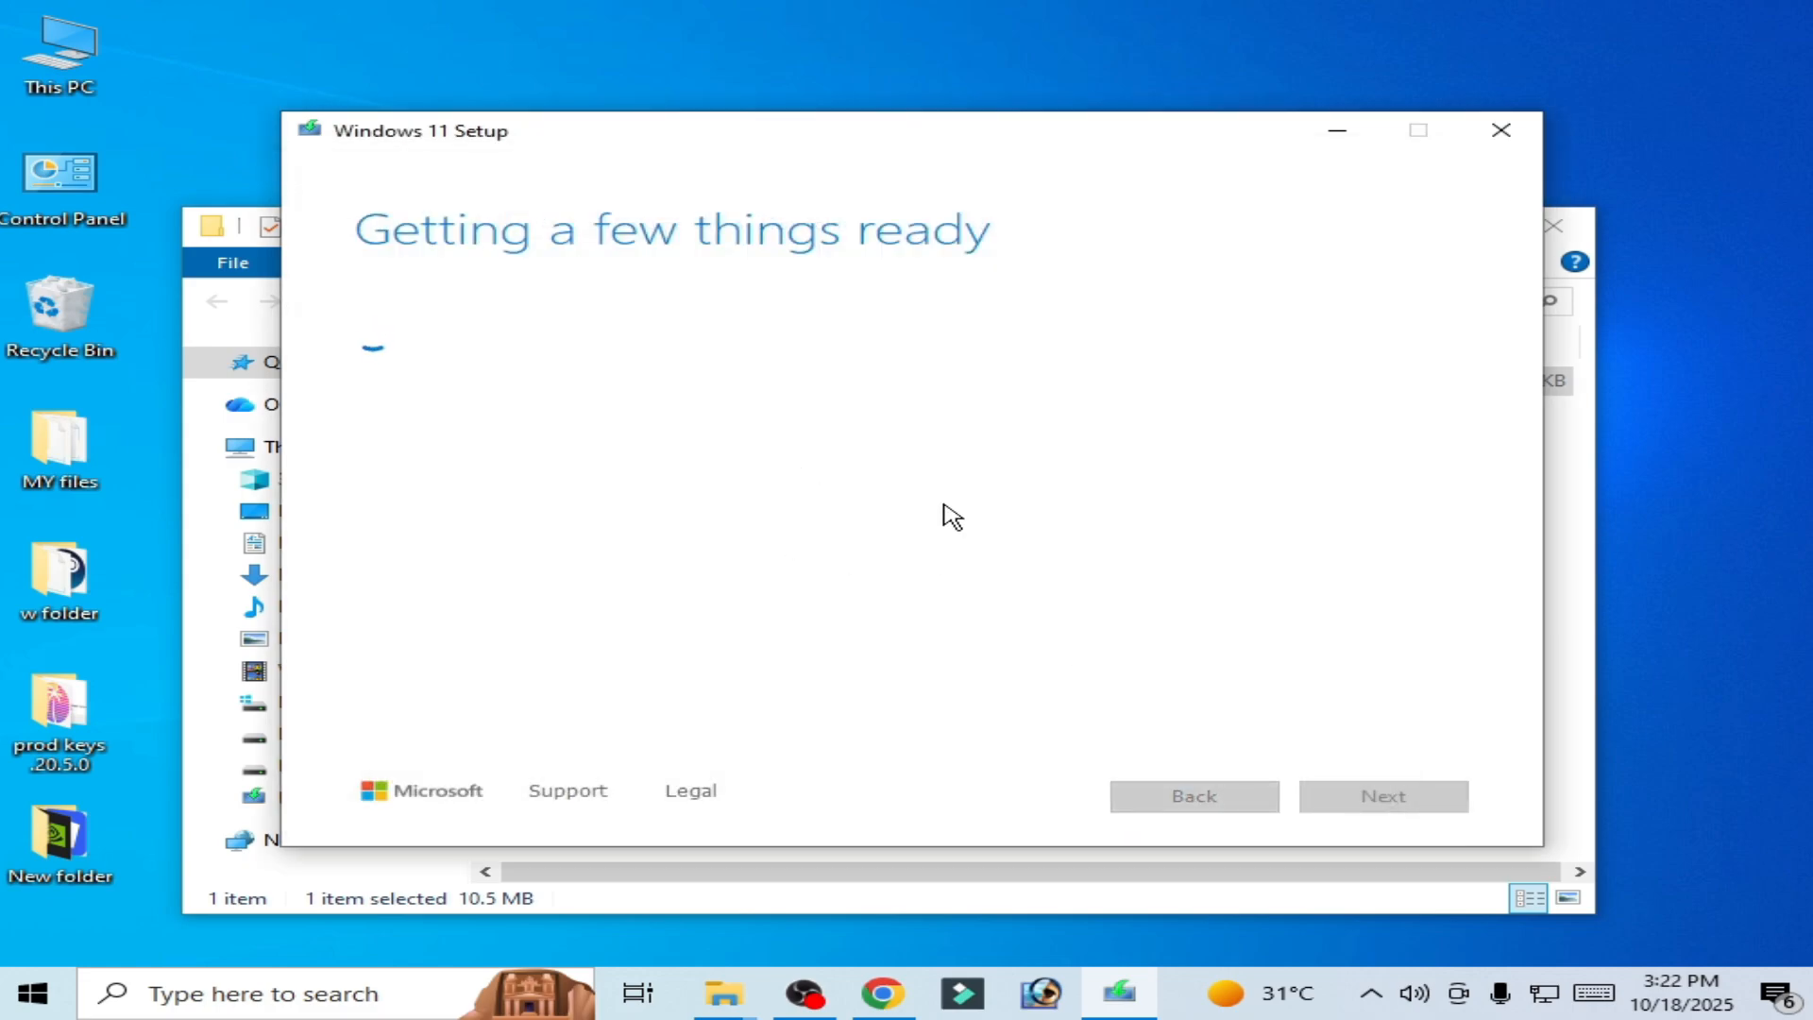